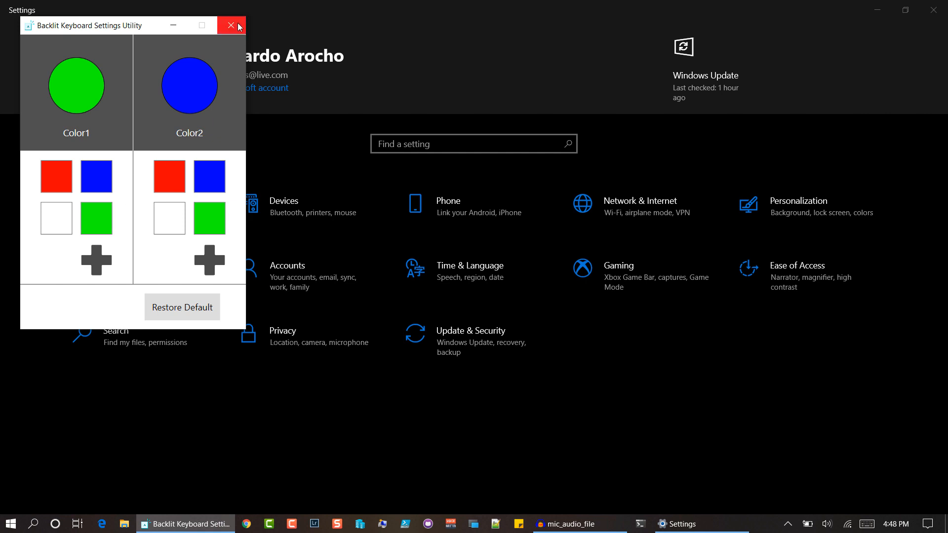
Step: Close the Backlit Keyboard Settings Utility, leaving Windows Settings open
left_click(230, 25)
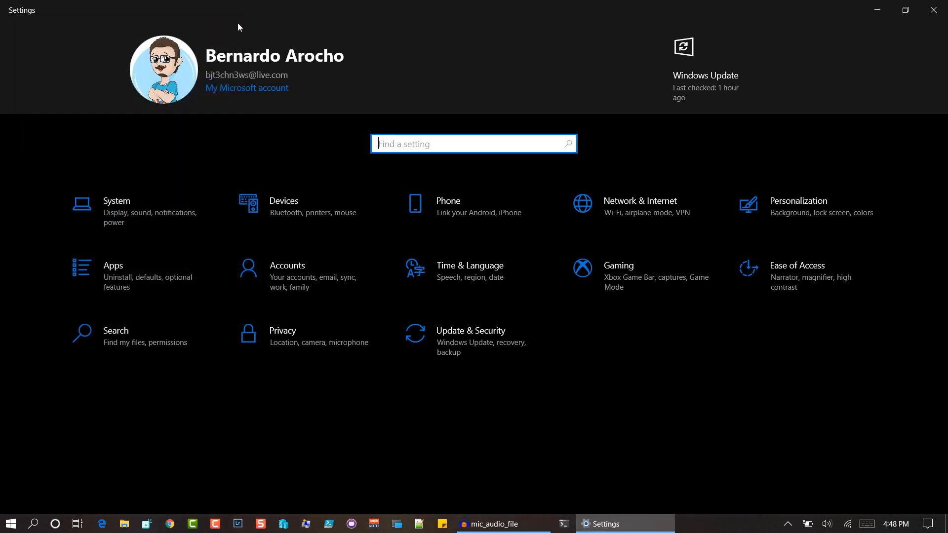